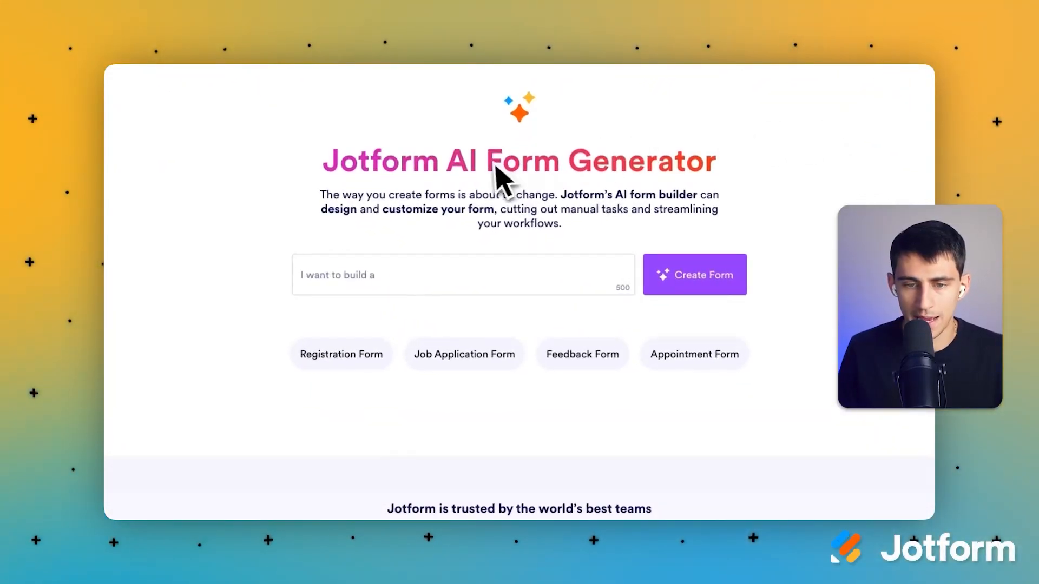
- Pick the Job Application Form suggestion to fill the AI generator prompt
{"action": "left_click", "coordinate": [464, 354]}
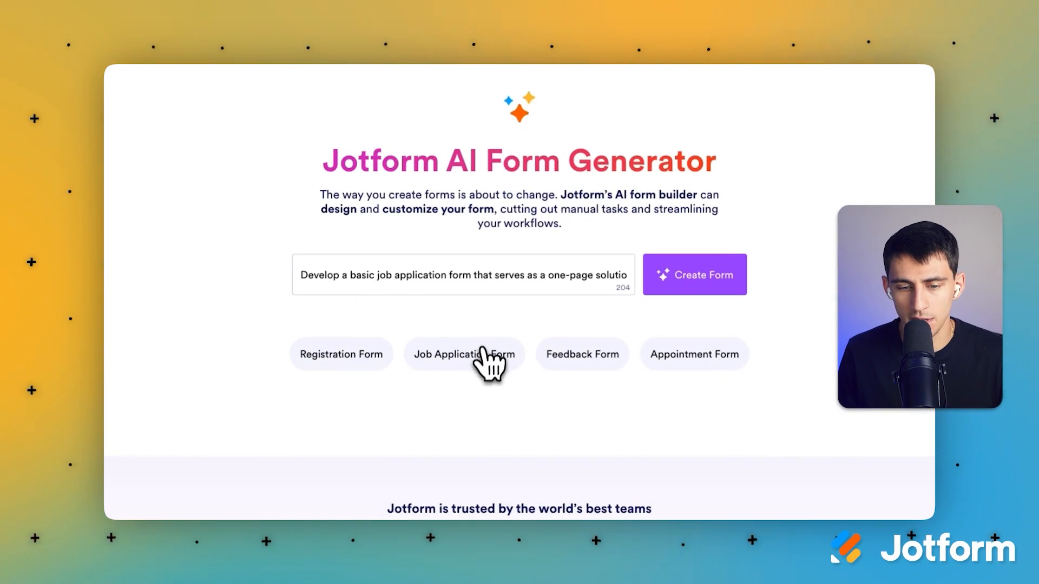
{"action": "mouse_move", "coordinate": [478, 375]}
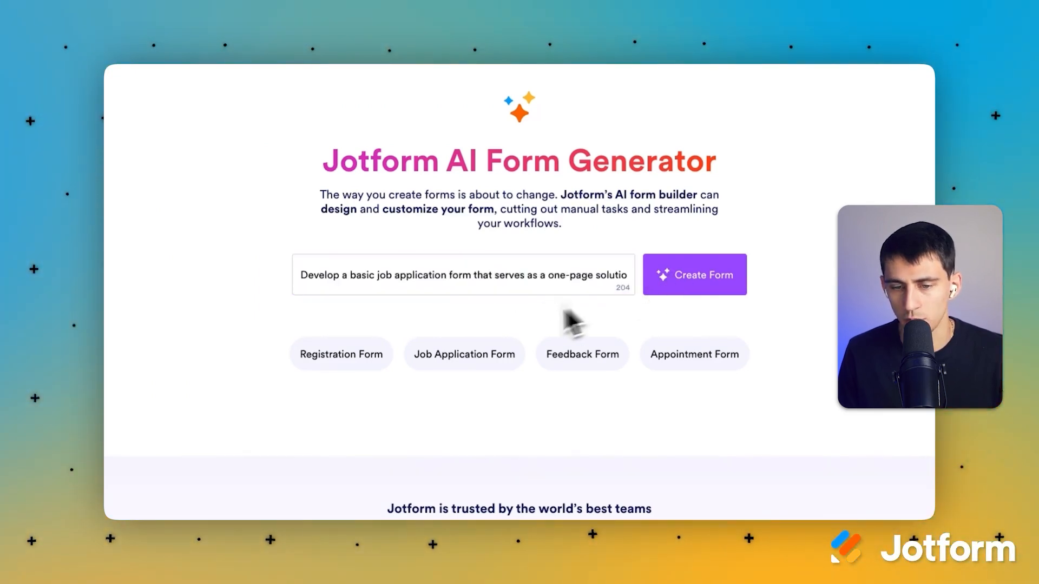
{"action": "mouse_move", "coordinate": [663, 312]}
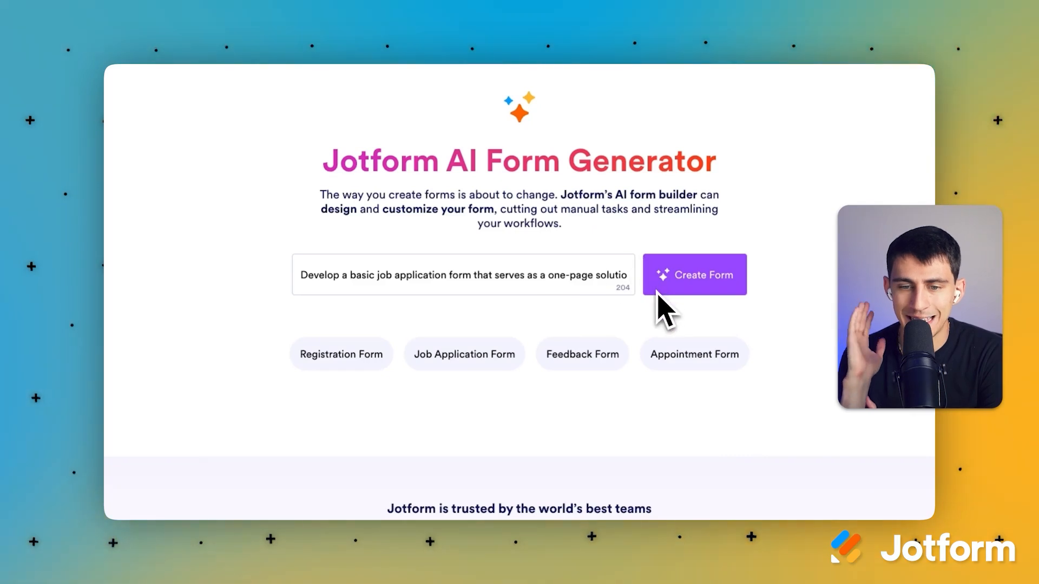
- Create the Basic Job Application Form and review its personal, education and work experience fields
{"action": "left_click", "coordinate": [694, 275]}
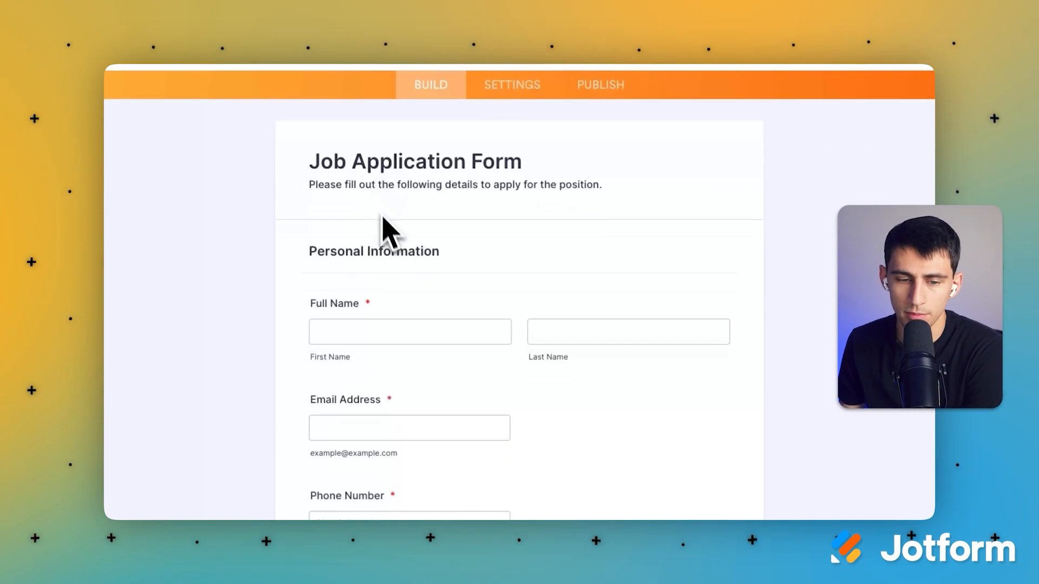
{"action": "scroll", "scroll_direction": "down", "scroll_amount": 3}
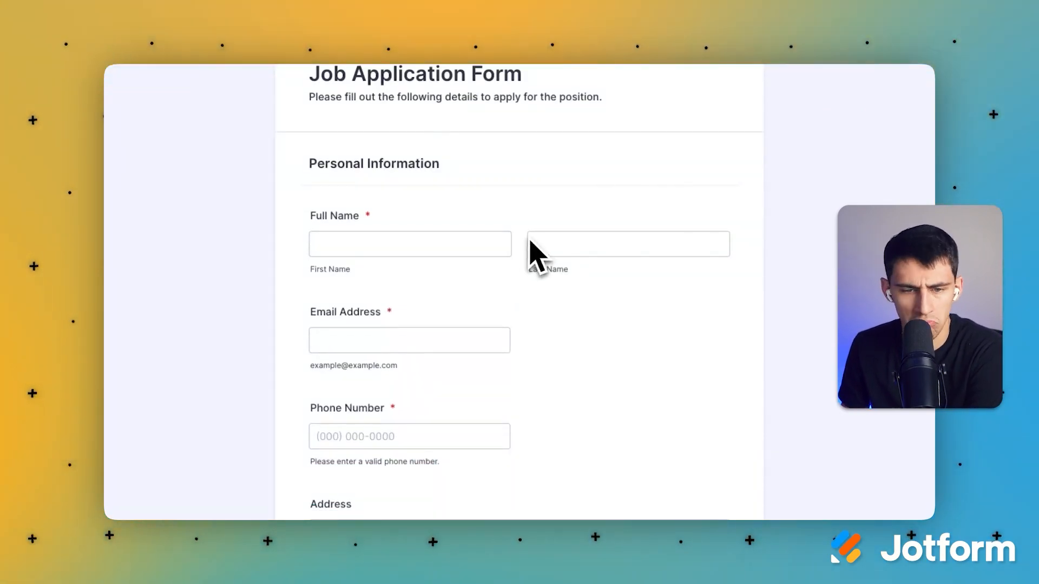
{"action": "scroll", "scroll_direction": "down", "scroll_amount": 3}
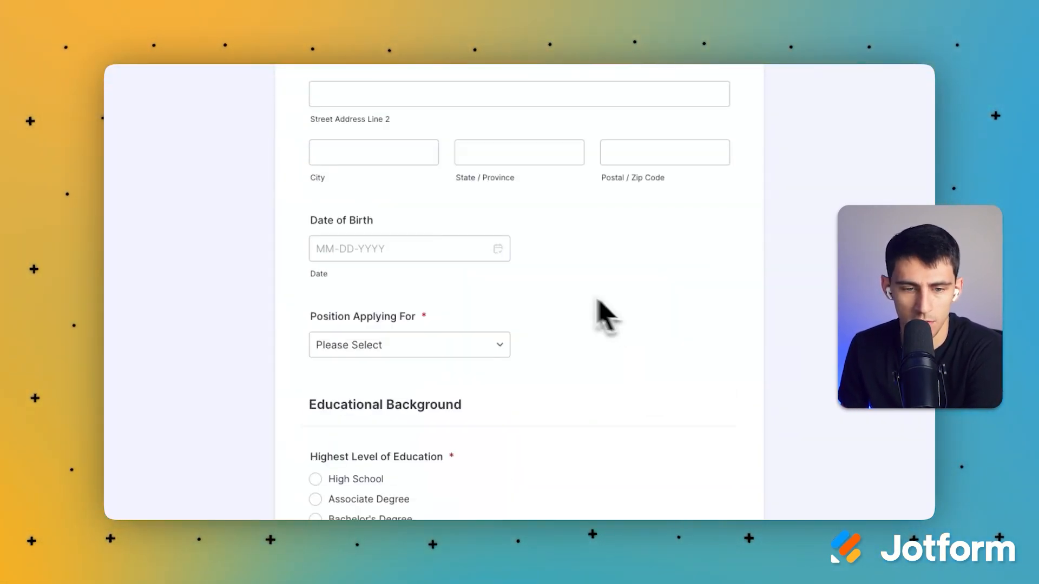
{"action": "left_click", "coordinate": [409, 345]}
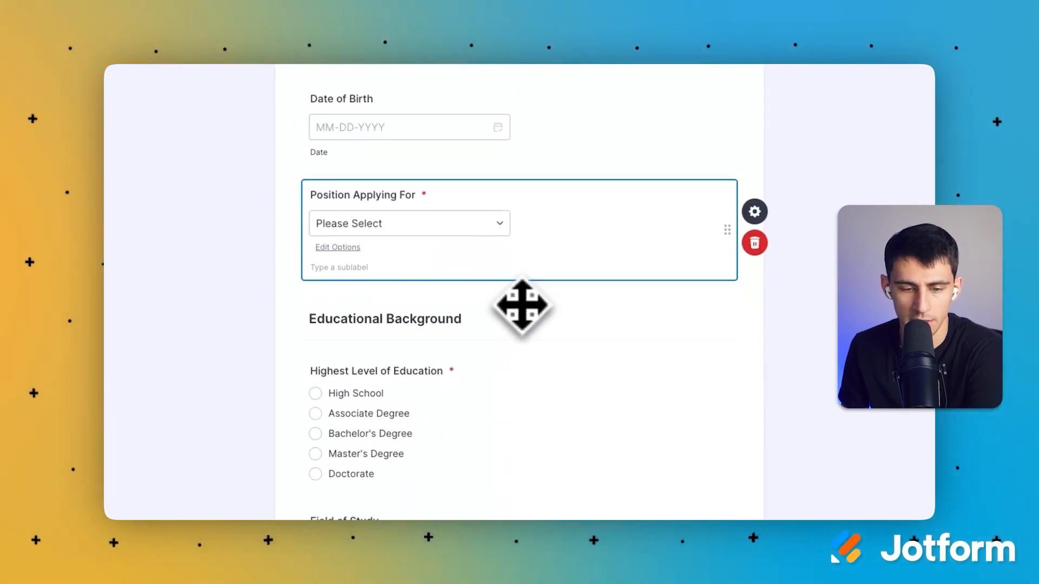
{"action": "scroll", "scroll_direction": "down", "scroll_amount": 3}
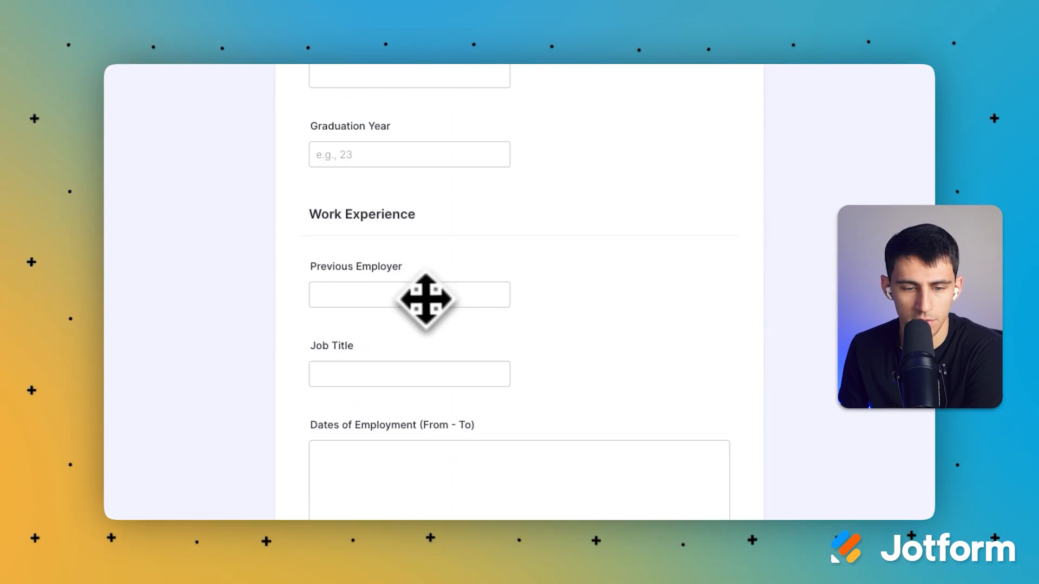
{"action": "scroll", "scroll_direction": "down", "scroll_amount": 3}
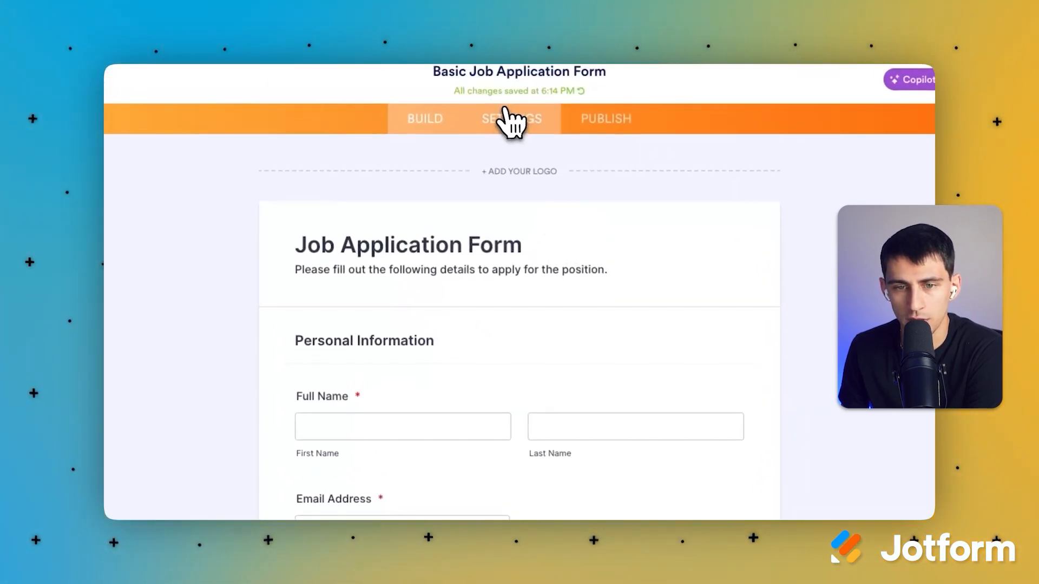
- Add a Google Sheets integration using an existing spreadsheet and authenticate the Google account
{"action": "left_click", "coordinate": [510, 119]}
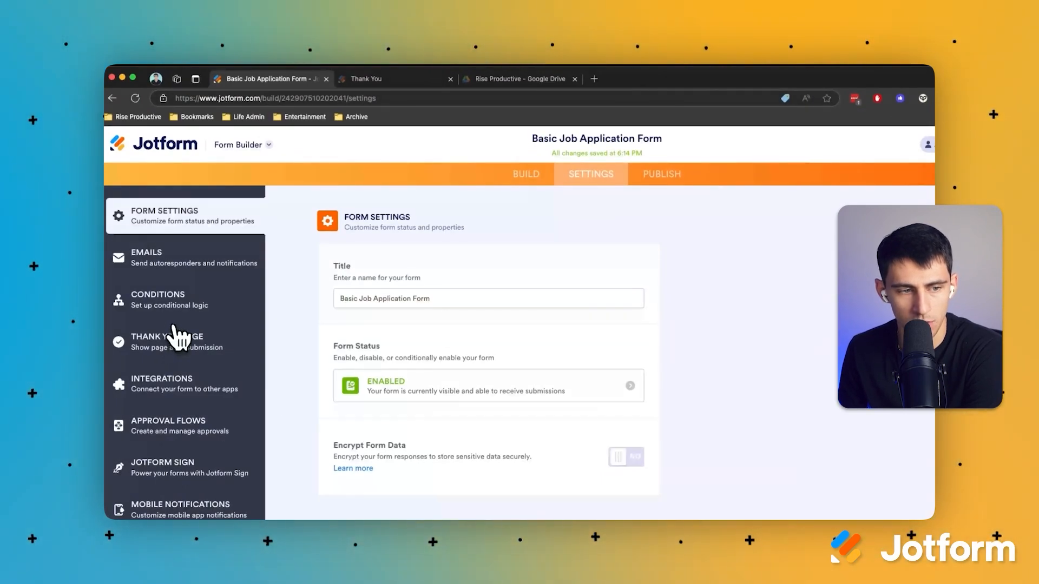
{"action": "left_click", "coordinate": [161, 383]}
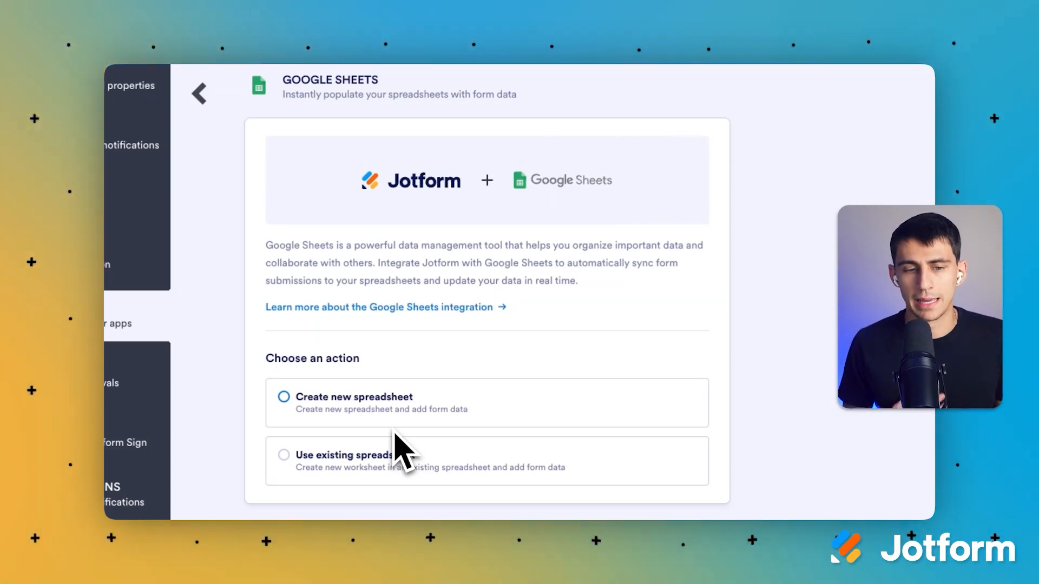
{"action": "left_click", "coordinate": [283, 451]}
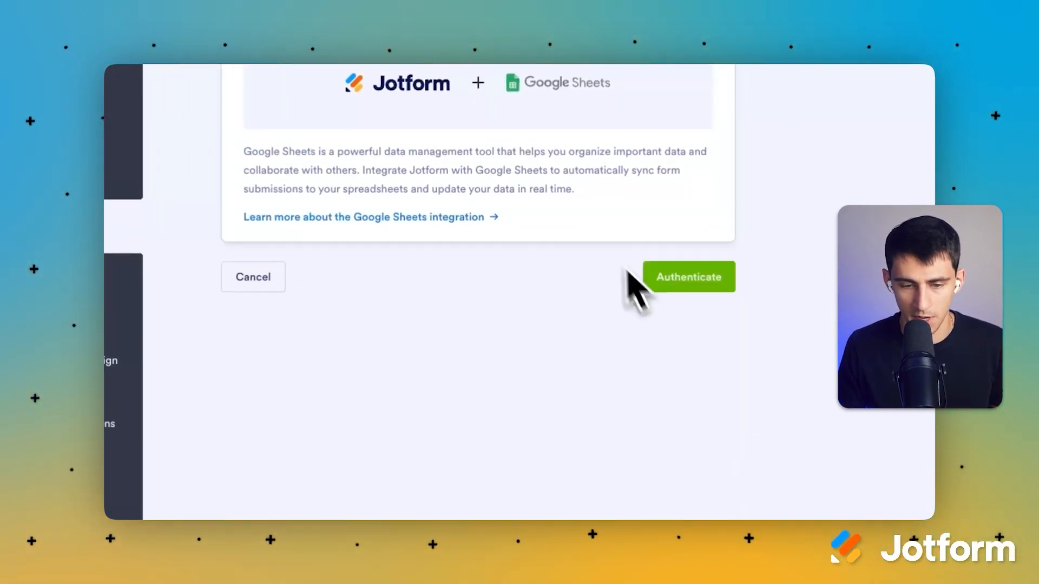
{"action": "left_click", "coordinate": [688, 277]}
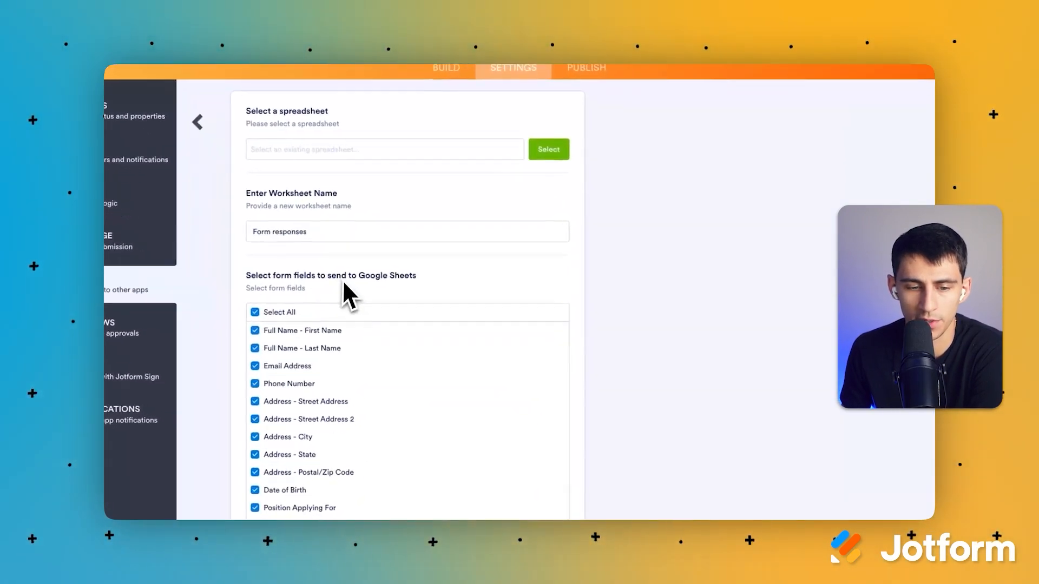
- Tick Submission Date and Submission URL for sending, then view the empty Job Application Tracker
{"action": "scroll", "scroll_direction": "down", "scroll_amount": 3}
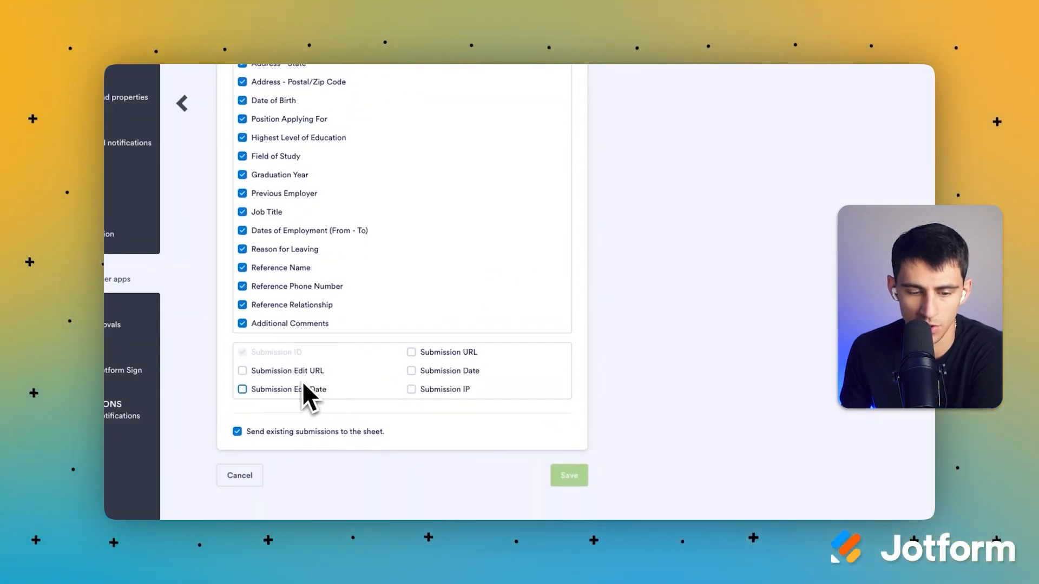
{"action": "left_click", "coordinate": [411, 371]}
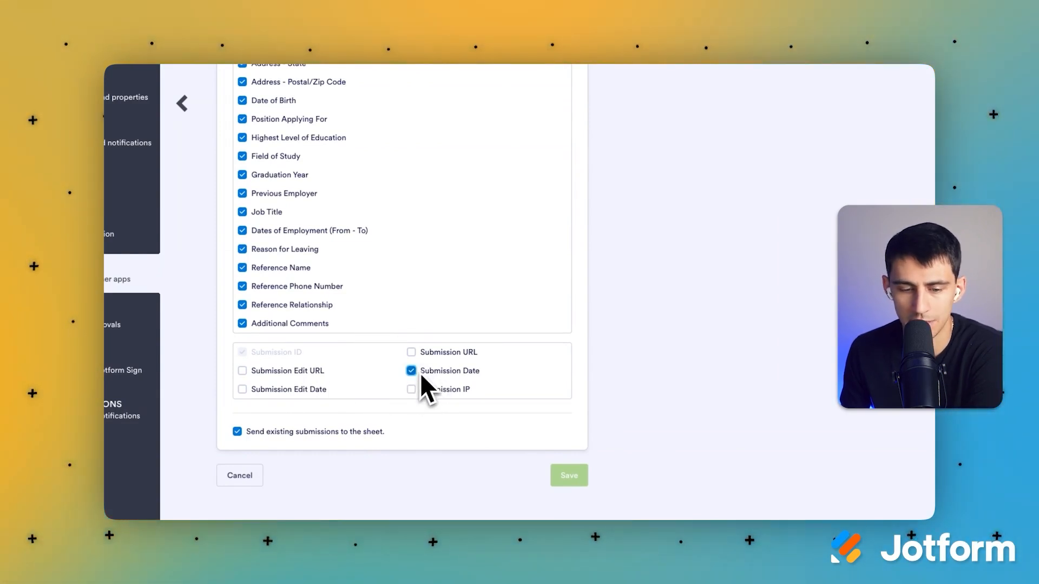
{"action": "left_click", "coordinate": [411, 352]}
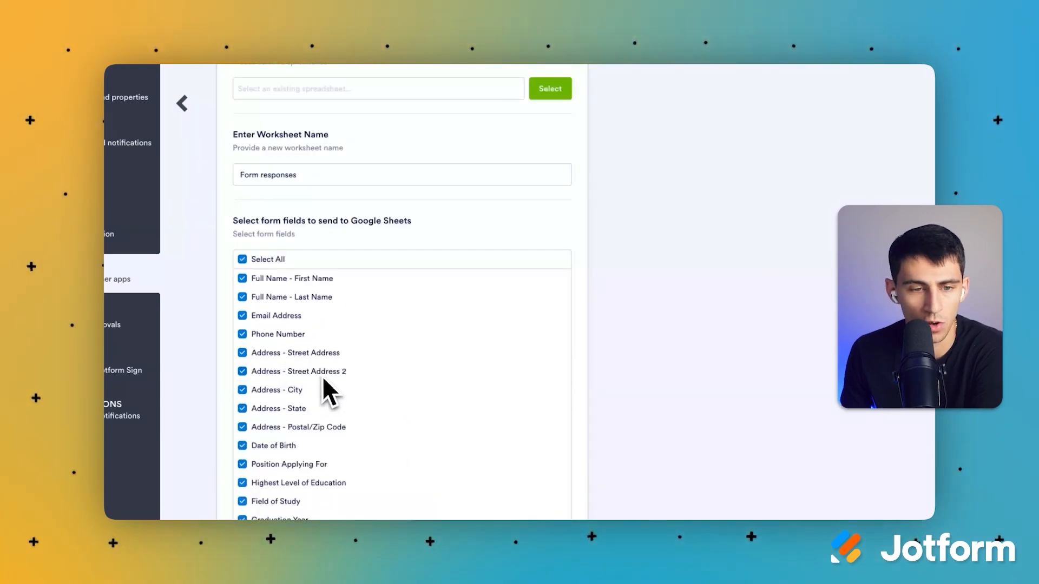
{"action": "left_click", "coordinate": [548, 89]}
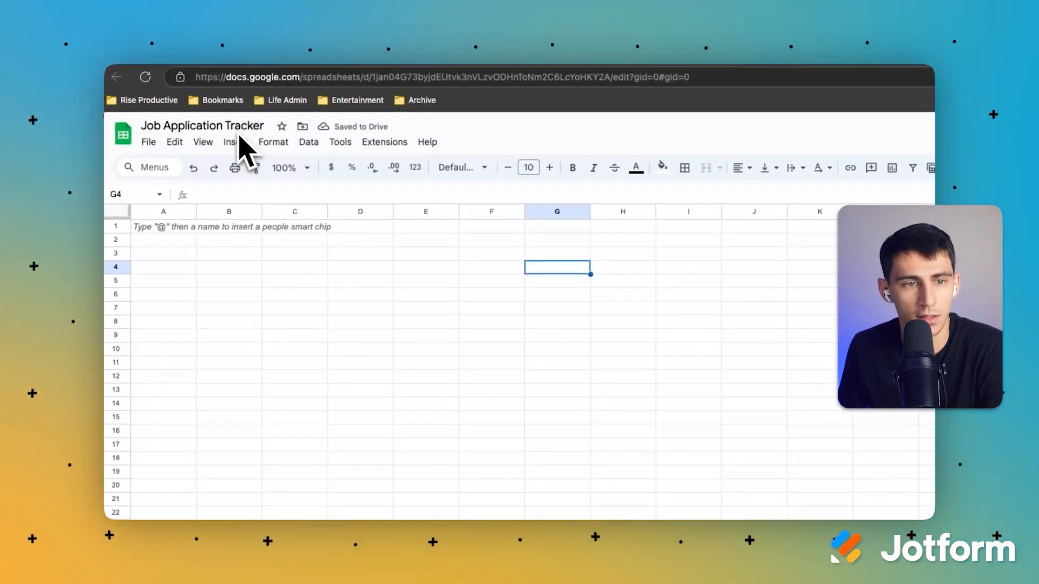
- Link the 'Job Application Tracker' spreadsheet with a 'Form responses' worksheet and save
{"action": "left_click", "coordinate": [201, 126]}
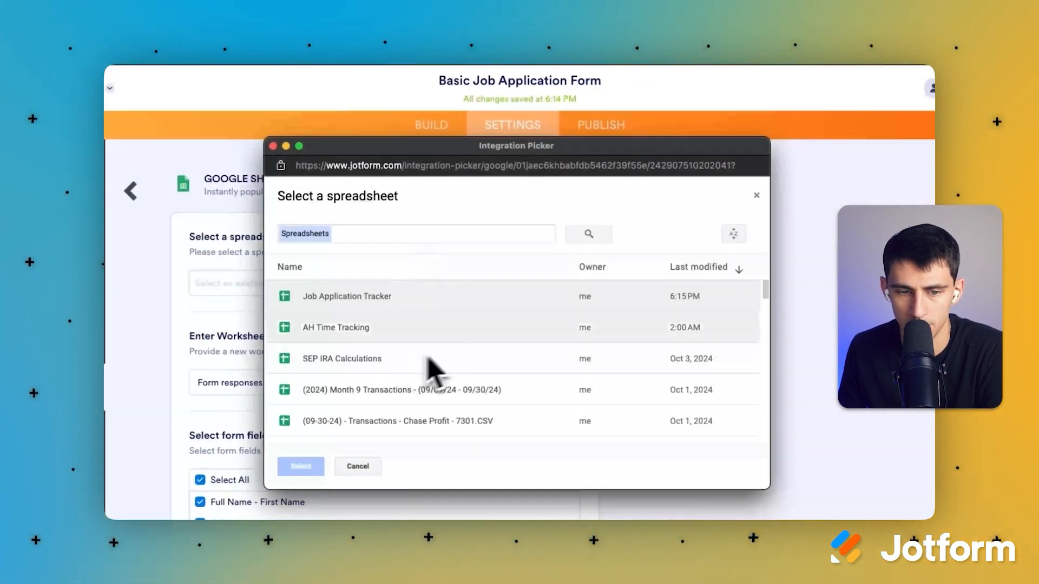
{"action": "left_click", "coordinate": [300, 465]}
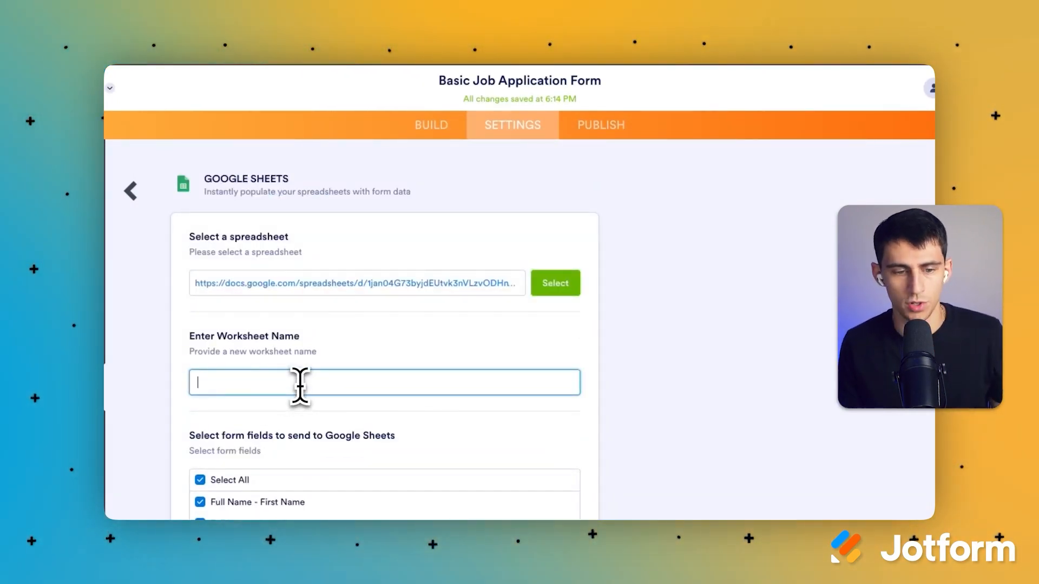
{"action": "type", "text": "Form responses"}
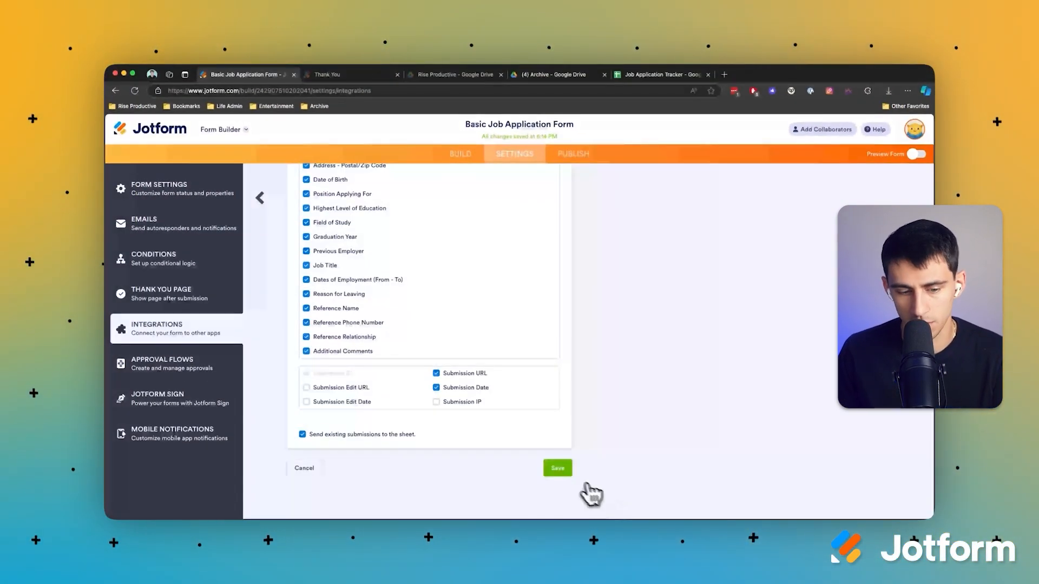
{"action": "left_click", "coordinate": [557, 467]}
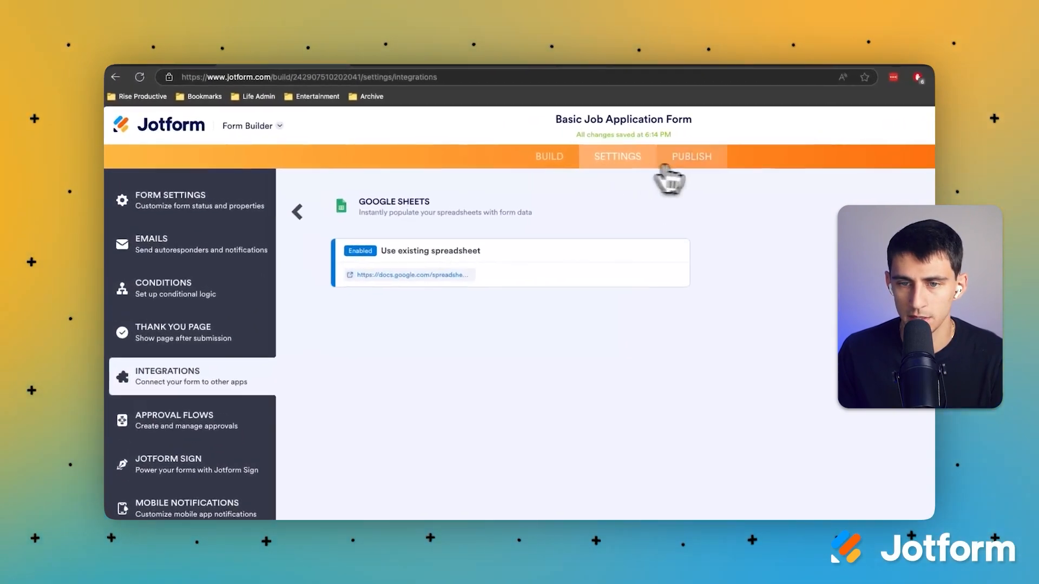
- Open the live form in a new tab from the Publish link options
{"action": "left_click", "coordinate": [691, 157]}
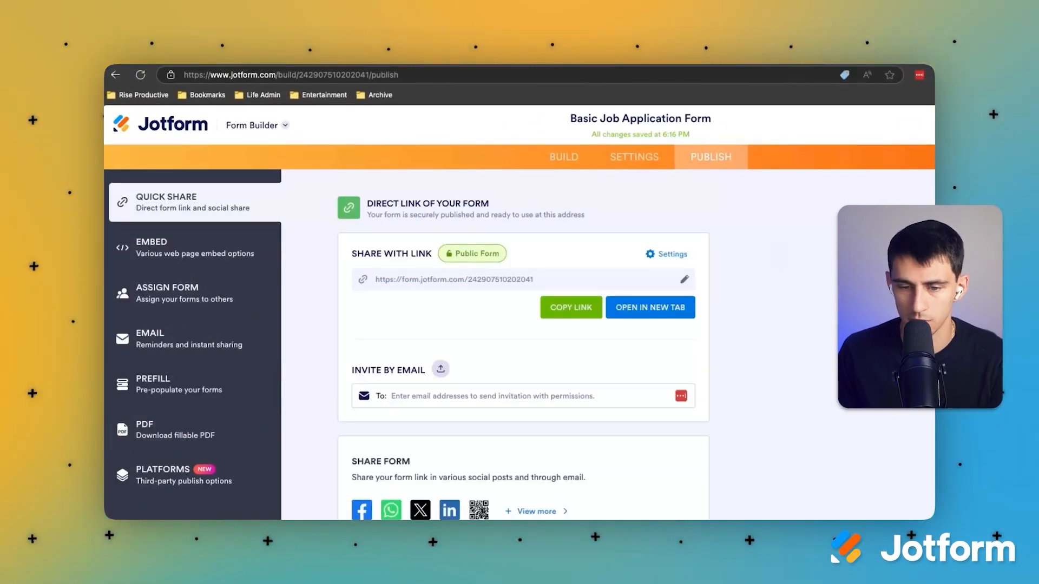
{"action": "left_click", "coordinate": [650, 308]}
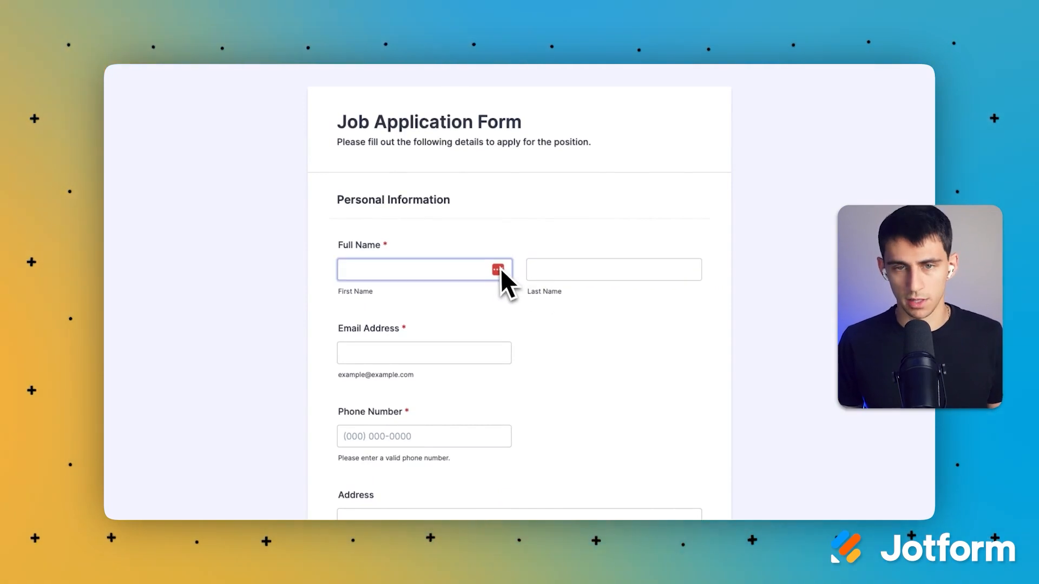
- Complete the test entry as a Graphic Designer with a Master's Degree and submit it
{"action": "type", "text": "PAn"}
{"action": "left_click", "coordinate": [423, 353]}
{"action": "type", "text": "demetri"}
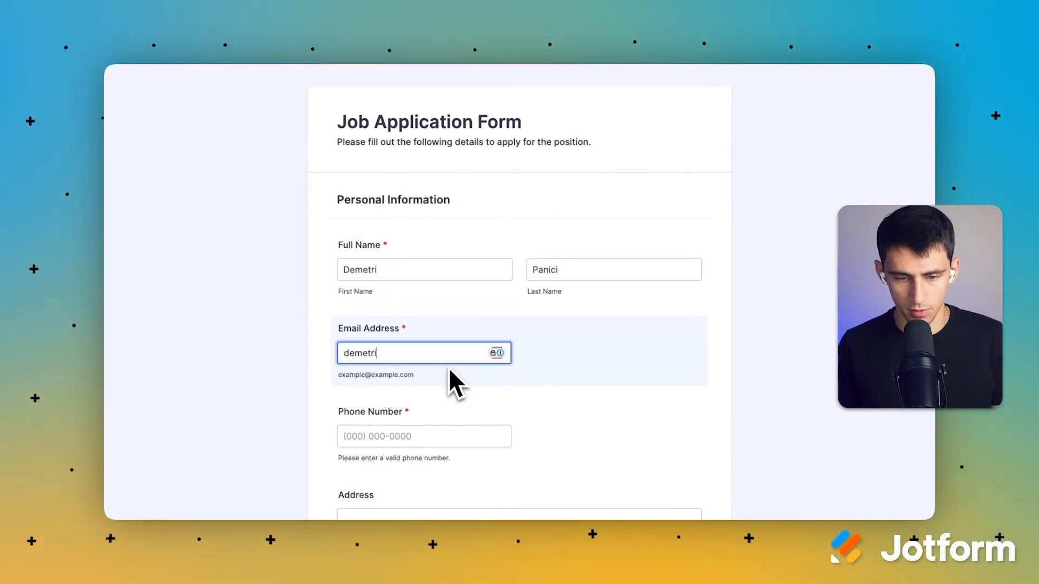
{"action": "left_click", "coordinate": [481, 336]}
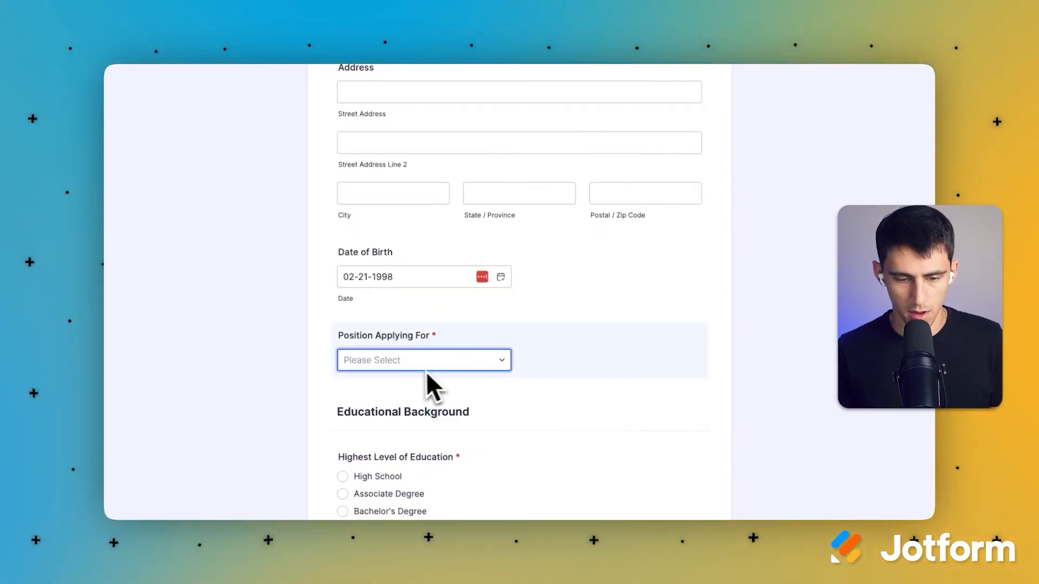
{"action": "left_click", "coordinate": [424, 360]}
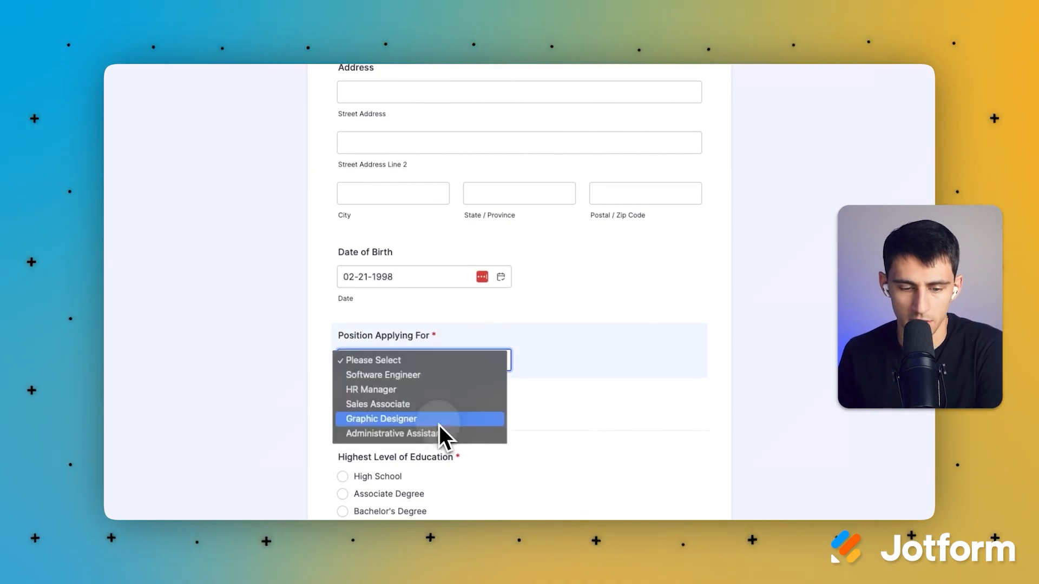
{"action": "left_click", "coordinate": [381, 418]}
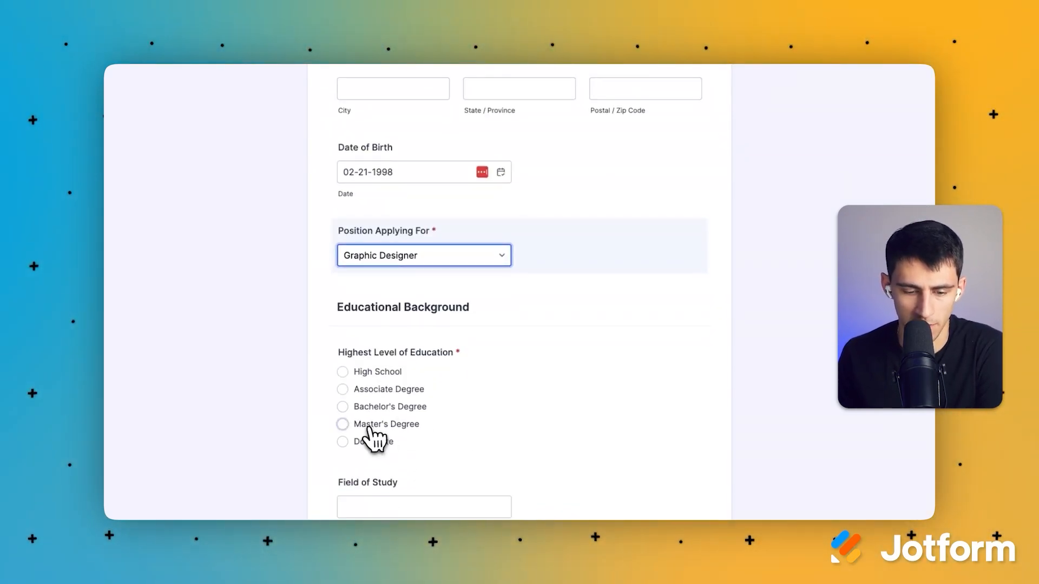
{"action": "scroll", "scroll_direction": "down", "scroll_amount": 3}
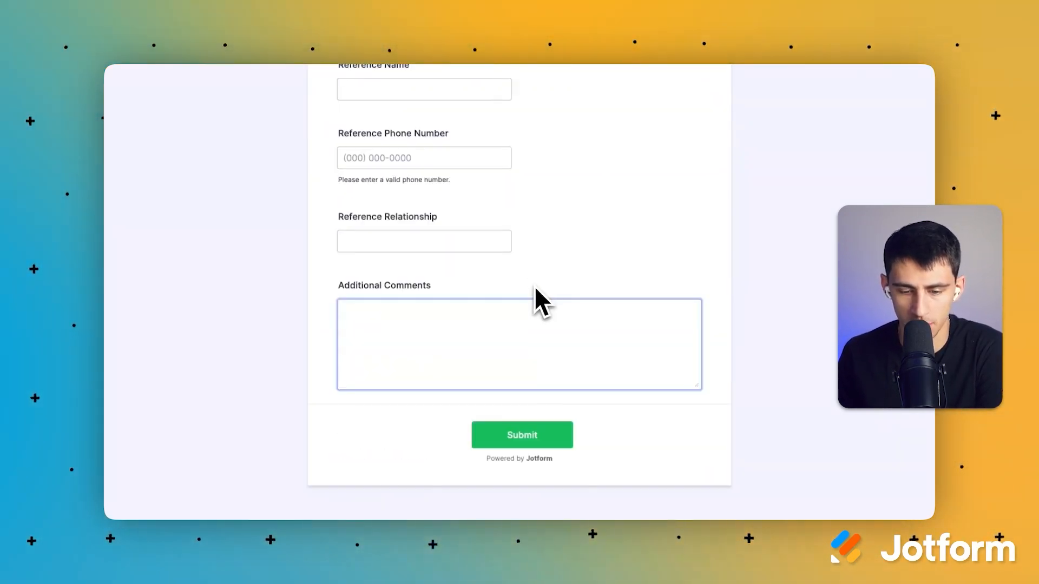
{"action": "left_click", "coordinate": [522, 435]}
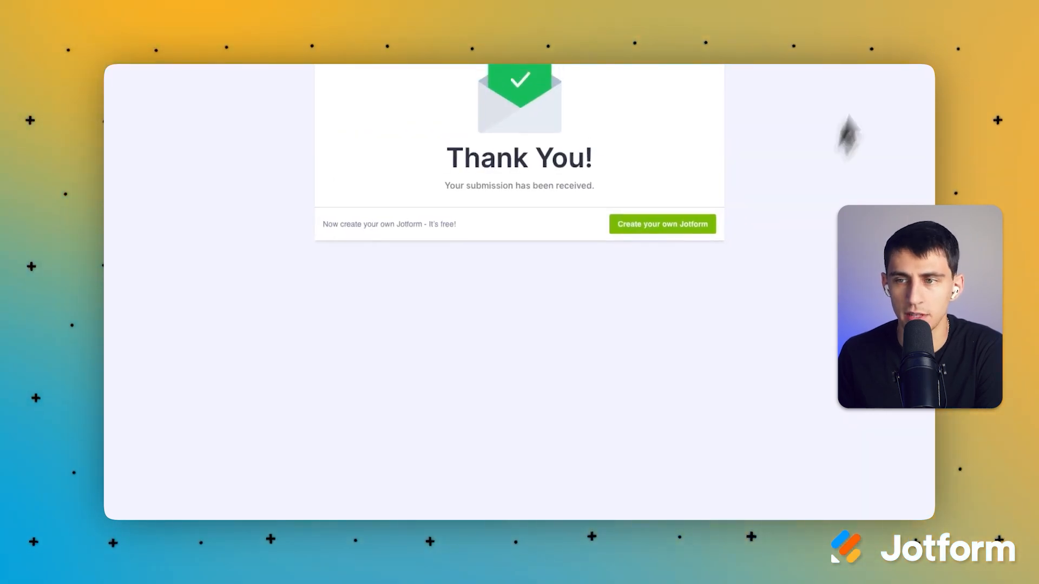
{"action": "left_click", "coordinate": [762, 74]}
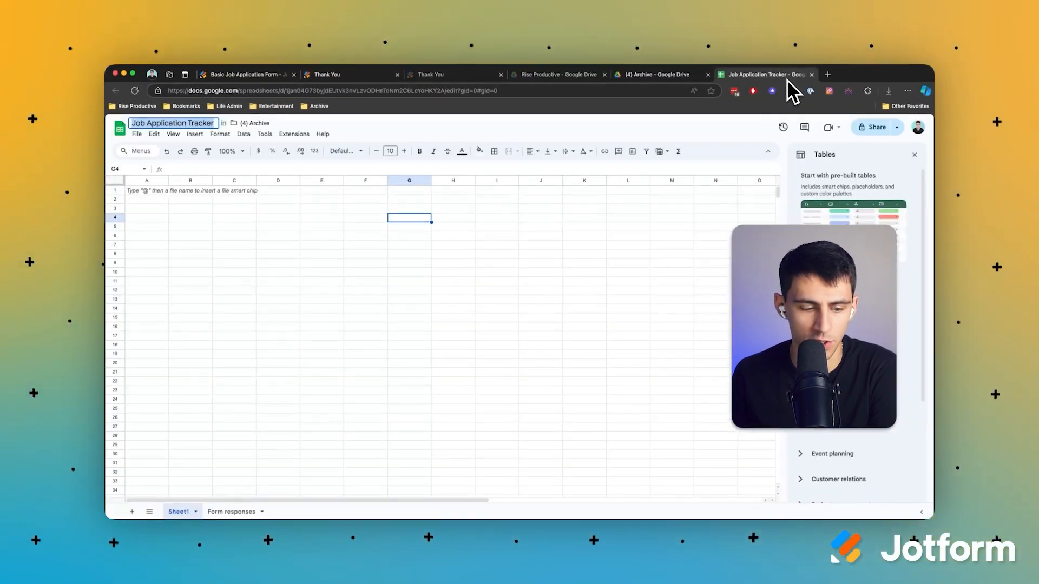
- On the Form responses sheet, hide address columns F–J and the Previous Employer columns
{"action": "left_click", "coordinate": [231, 511]}
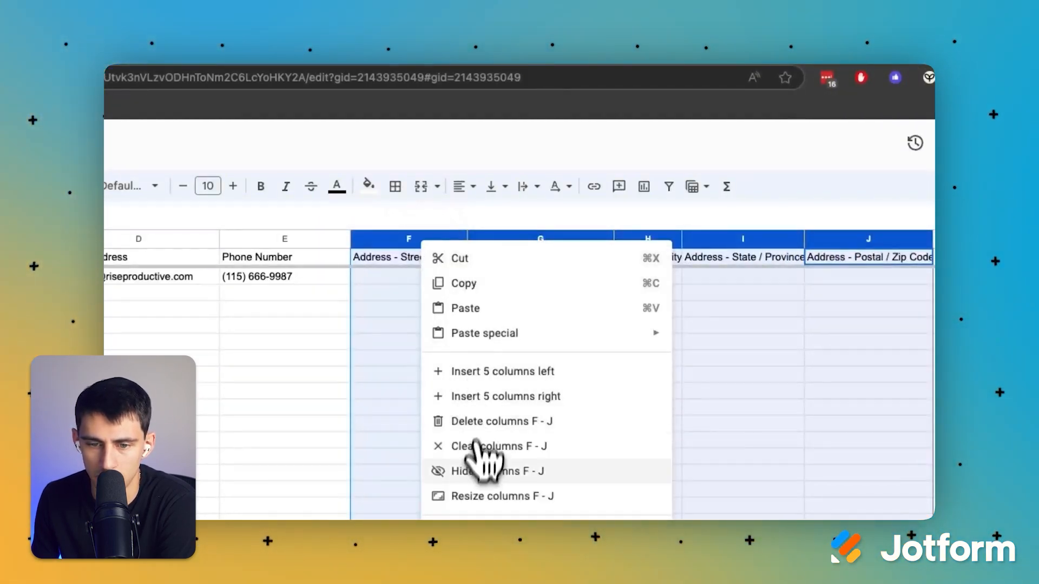
{"action": "left_click", "coordinate": [496, 471]}
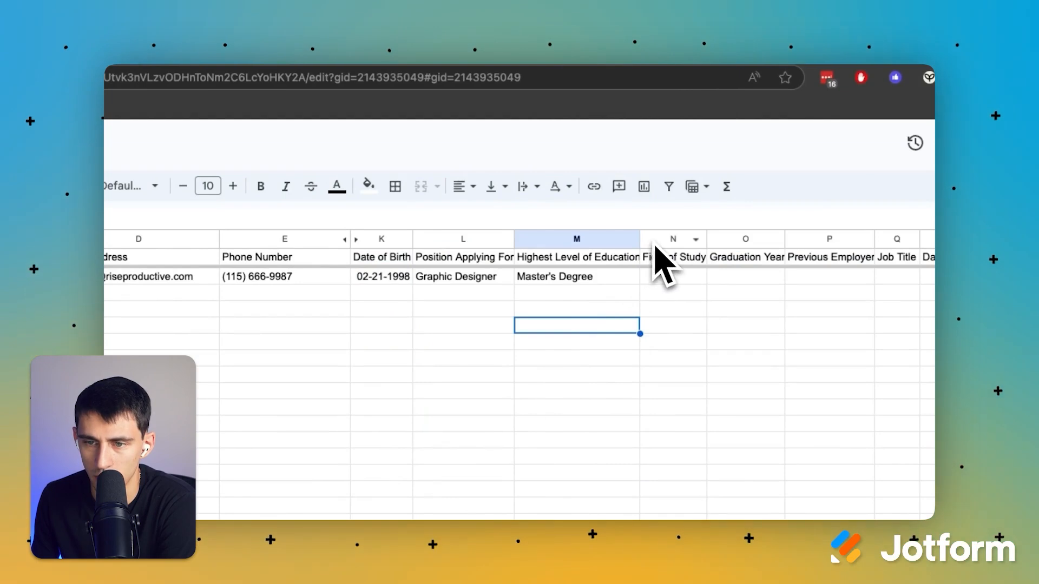
{"action": "left_click", "coordinate": [807, 239]}
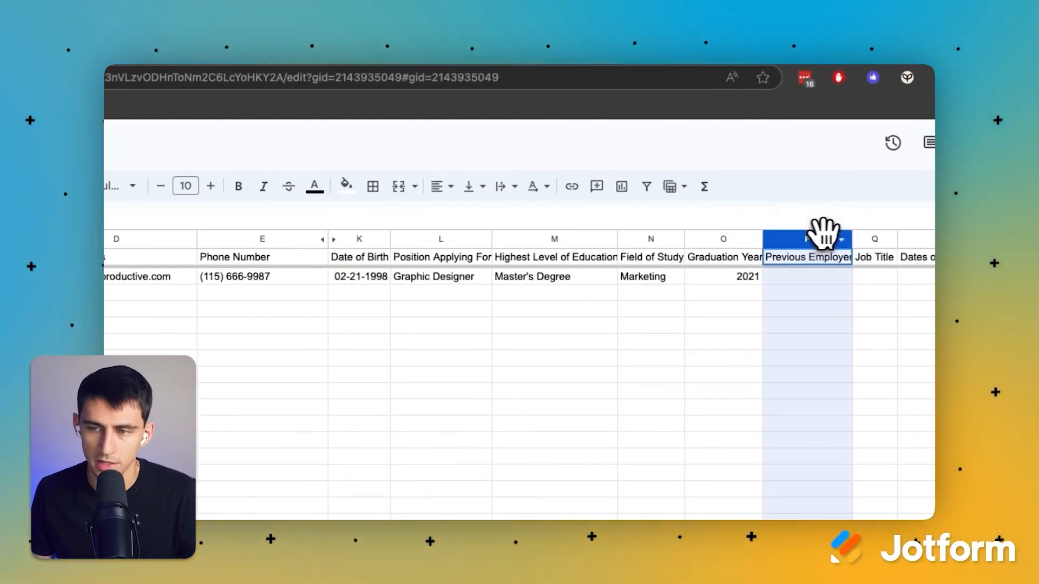
{"action": "scroll", "scroll_direction": "right", "scroll_amount": 3}
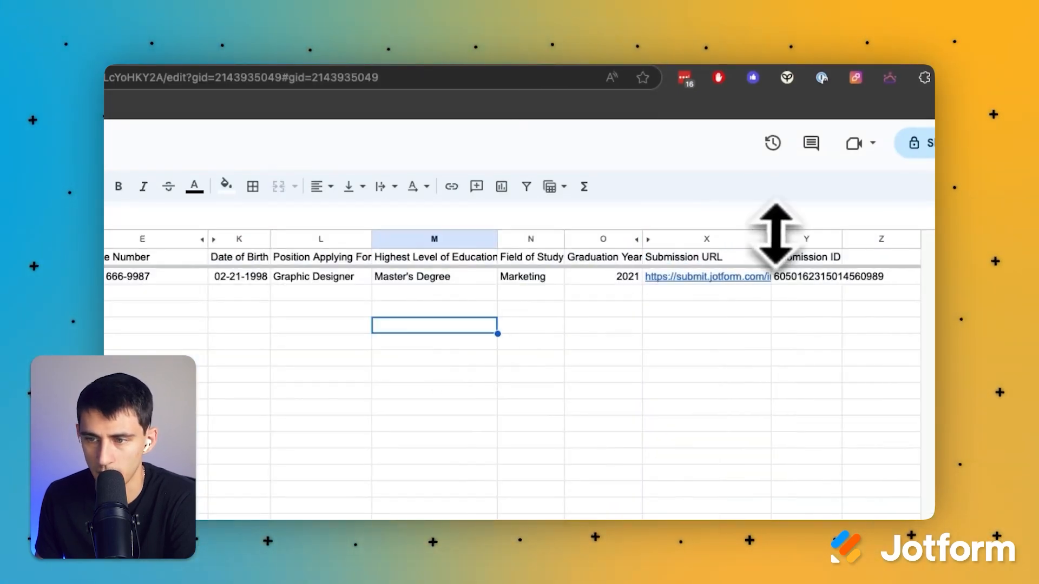
{"action": "left_click", "coordinate": [708, 277]}
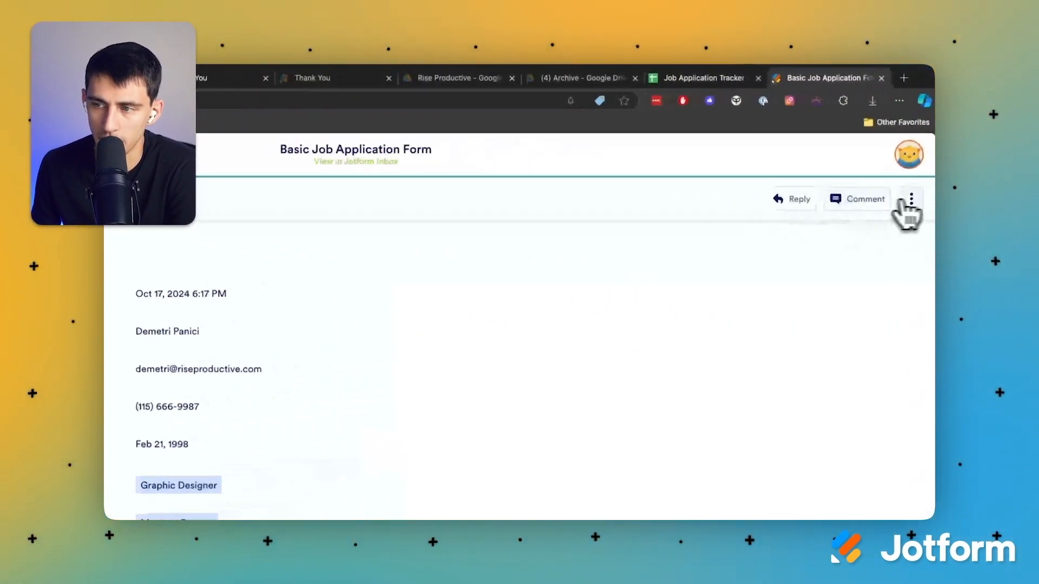
- Open the first submission's actions menu and choose Download
{"action": "left_click", "coordinate": [910, 198]}
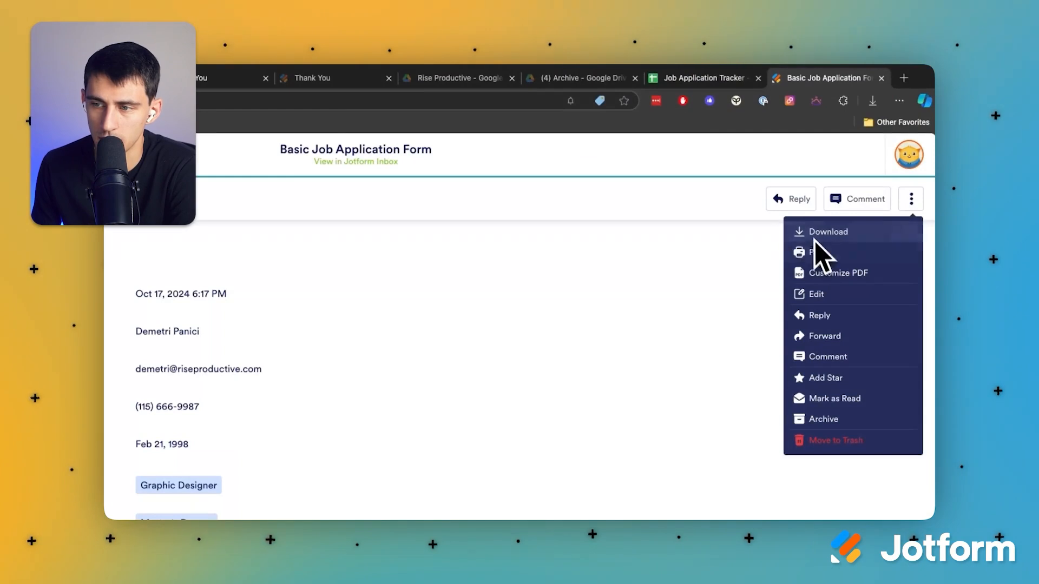
{"action": "left_click", "coordinate": [815, 294]}
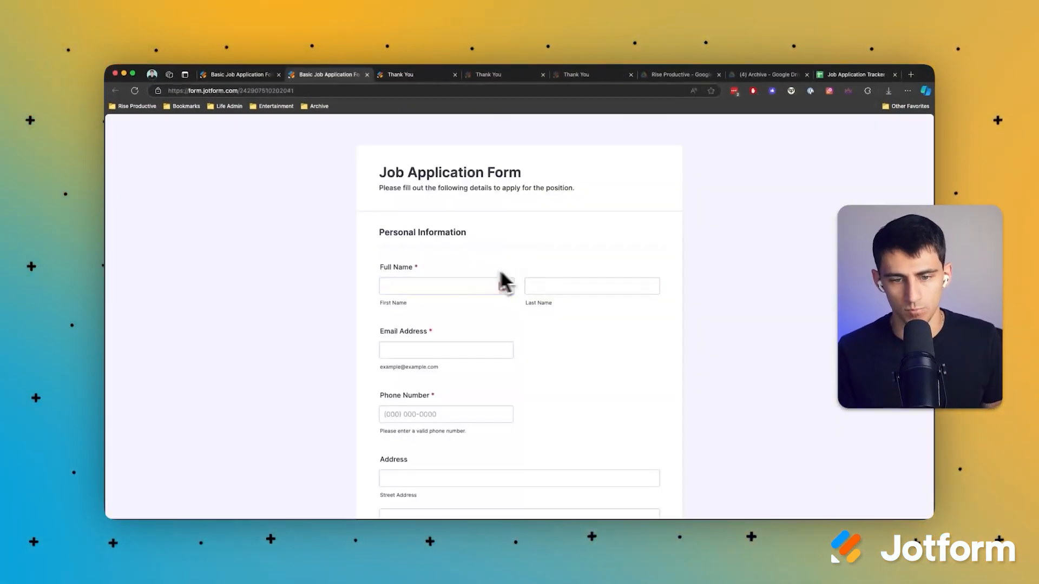
- Enter another Graphic Designer, Master's Degree test application on the live form and submit it
{"action": "left_click", "coordinate": [424, 451]}
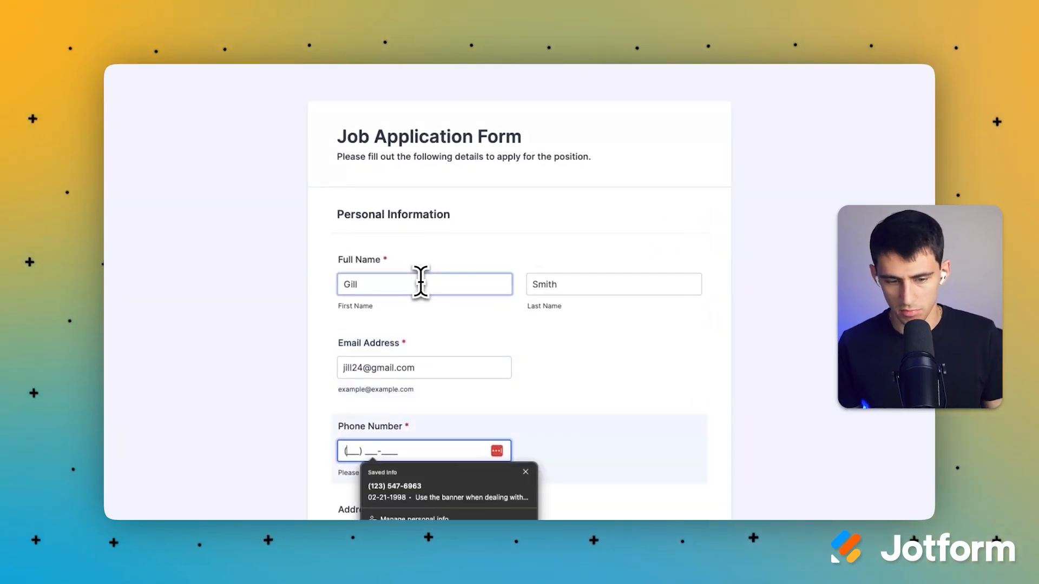
{"action": "scroll", "scroll_direction": "down", "scroll_amount": 3}
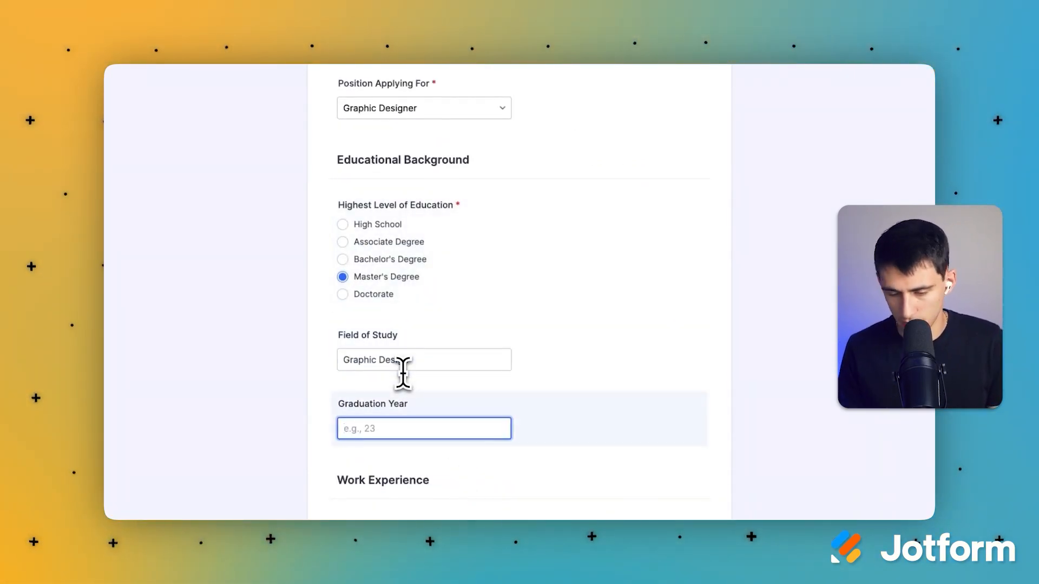
{"action": "type", "text": "20"}
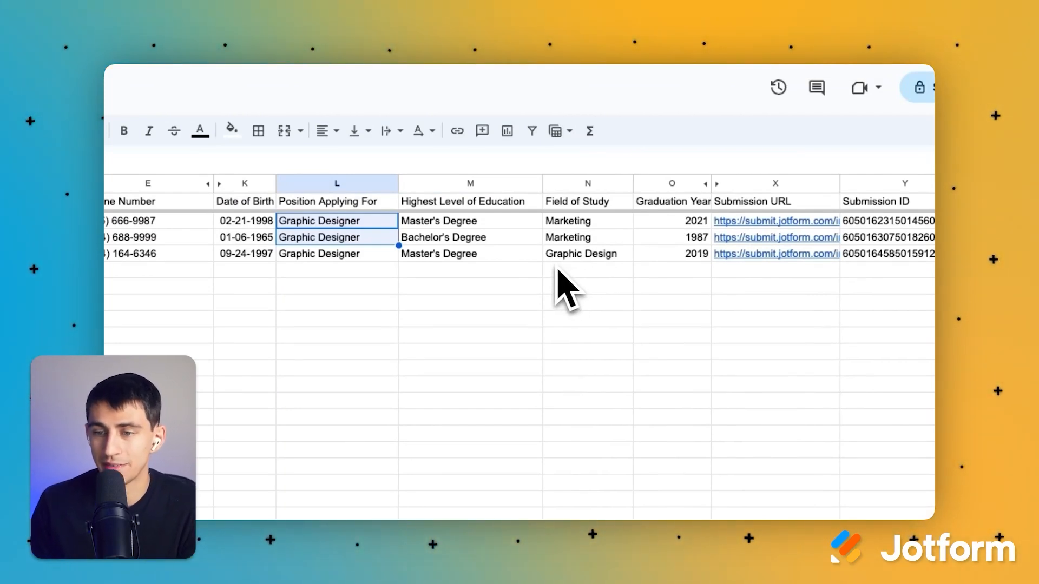
{"action": "mouse_move", "coordinate": [272, 278]}
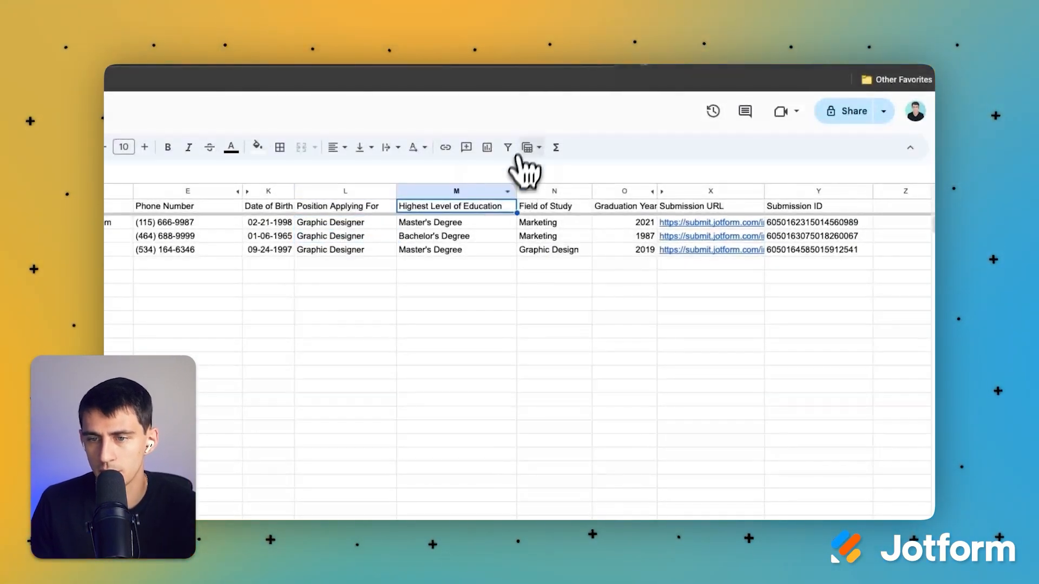
- Turn on a filter for the tracker's response header row in Google Sheets
{"action": "left_click", "coordinate": [507, 147]}
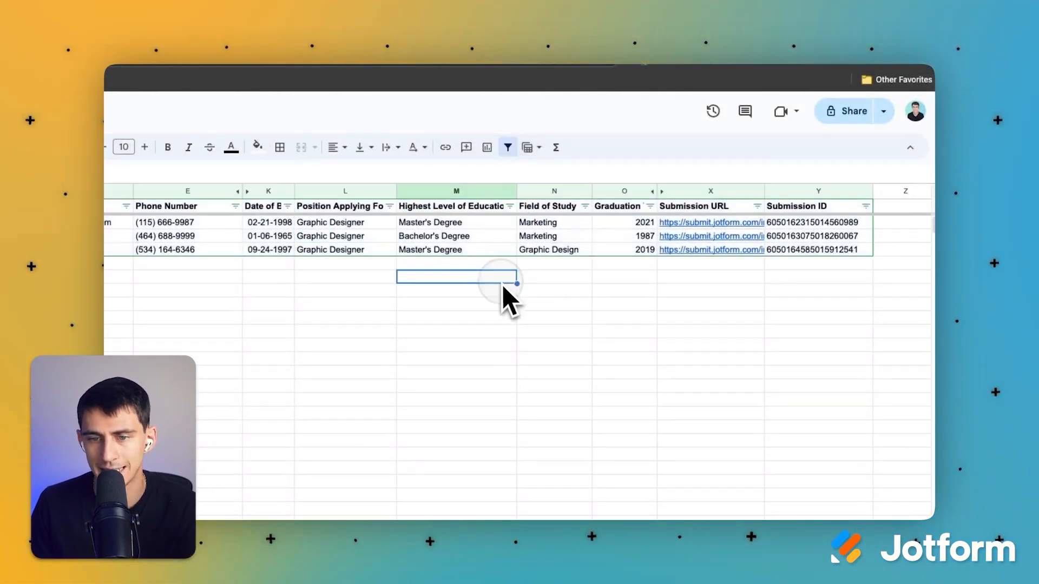
{"action": "left_click", "coordinate": [508, 207]}
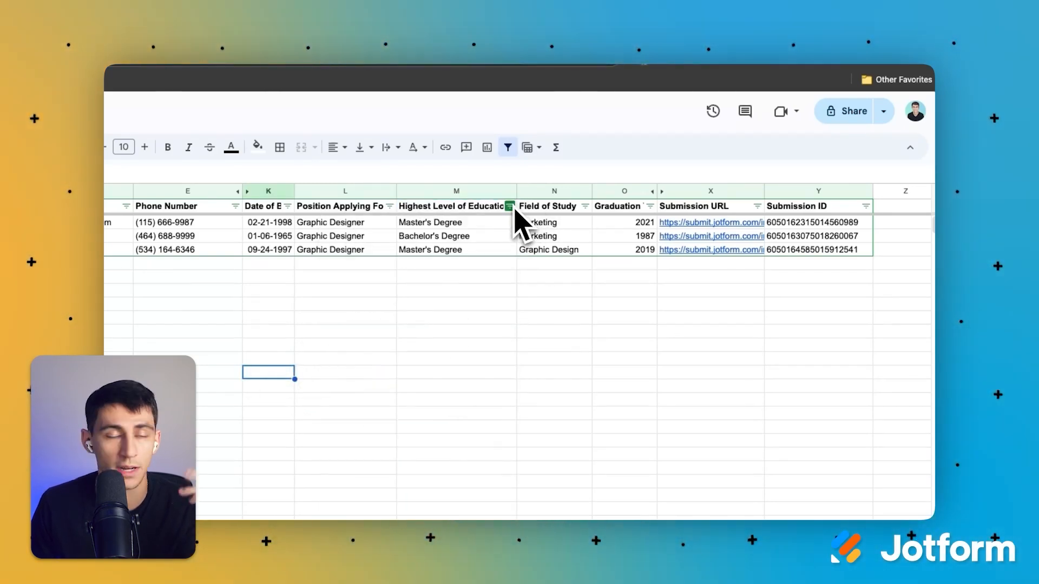
{"action": "left_click", "coordinate": [302, 74]}
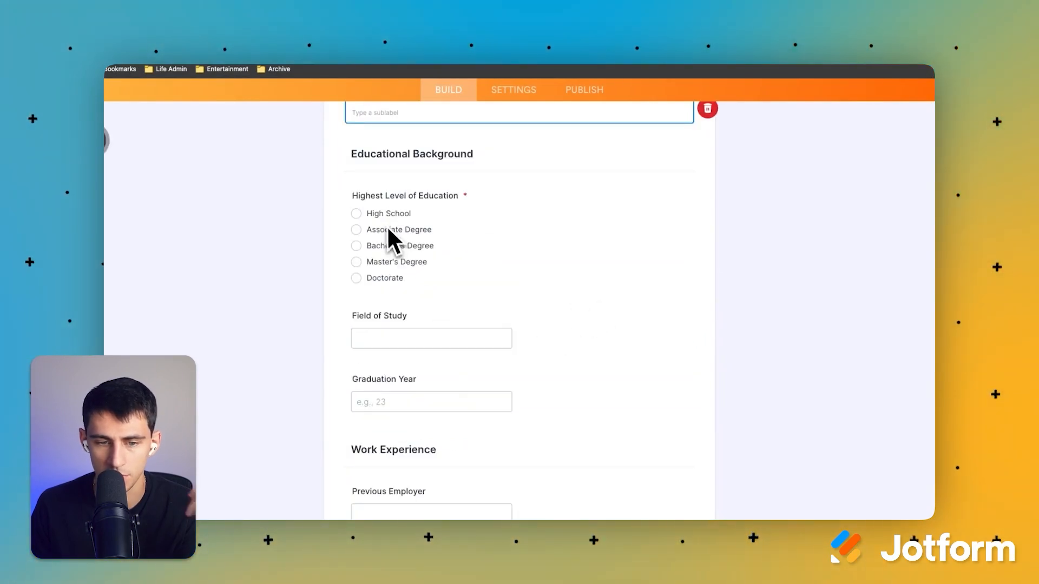
- Filter the Field of Study column to show only the Graphic Design applicant's 2019 row
{"action": "left_click", "coordinate": [908, 74]}
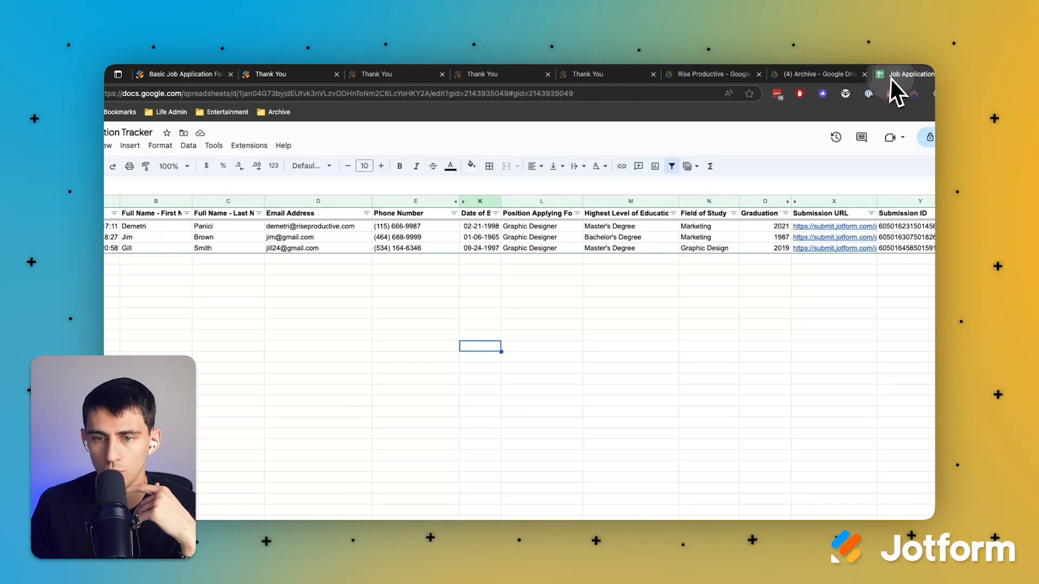
{"action": "left_click", "coordinate": [587, 183]}
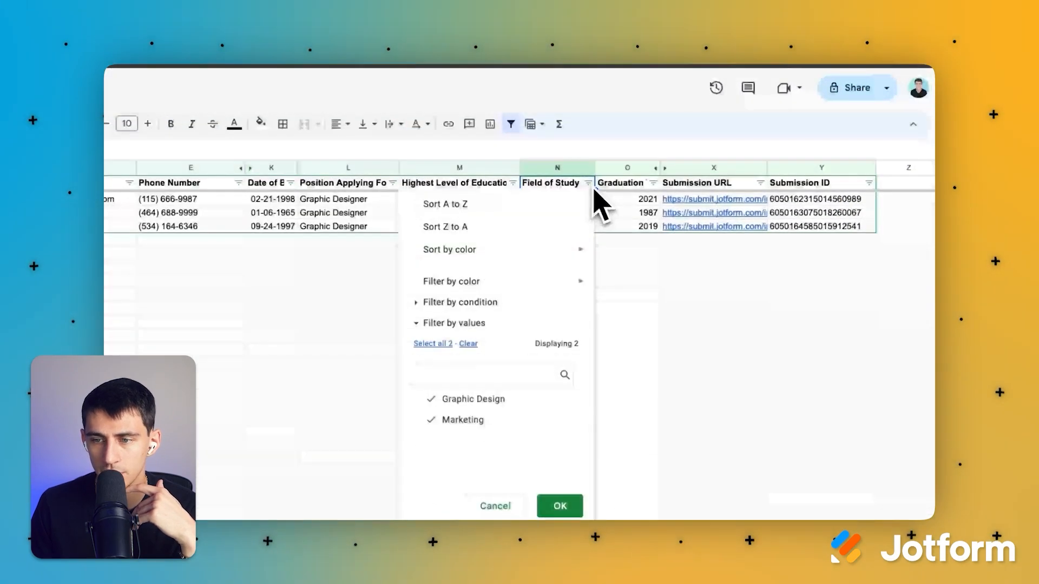
{"action": "left_click", "coordinate": [559, 506]}
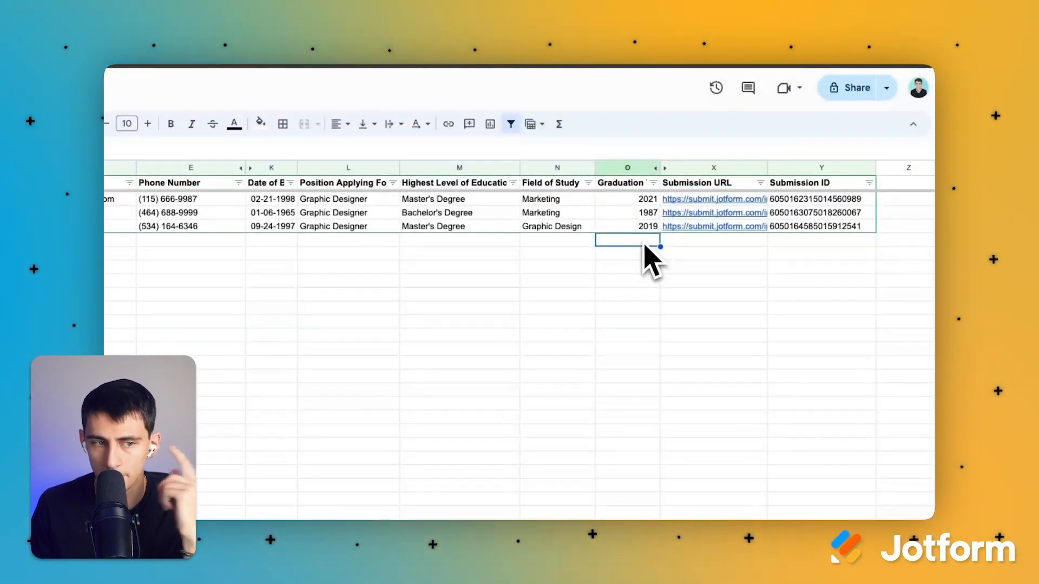
{"action": "left_click", "coordinate": [587, 183]}
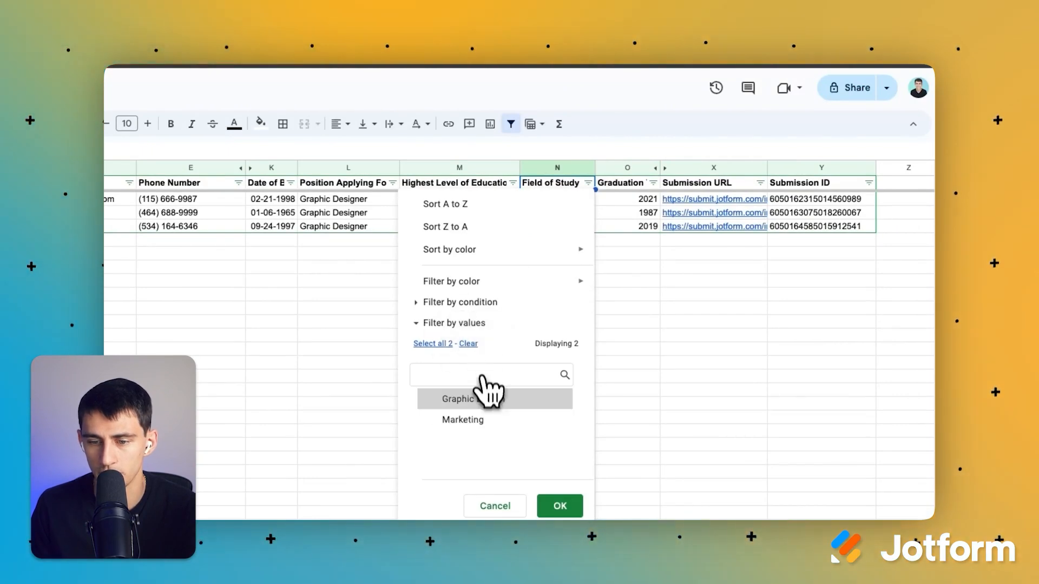
{"action": "left_click", "coordinate": [559, 506]}
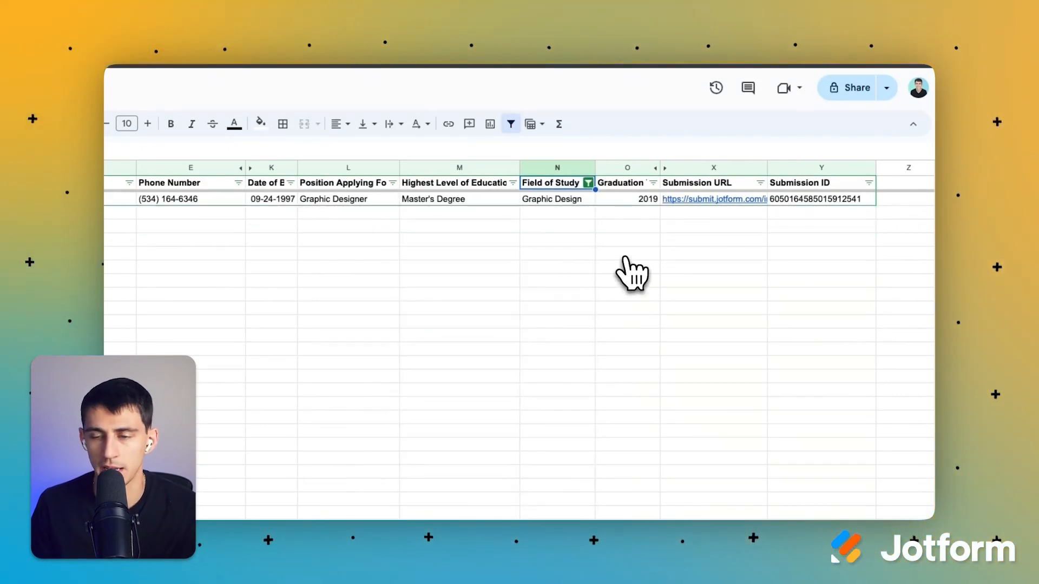
{"action": "left_click", "coordinate": [586, 183]}
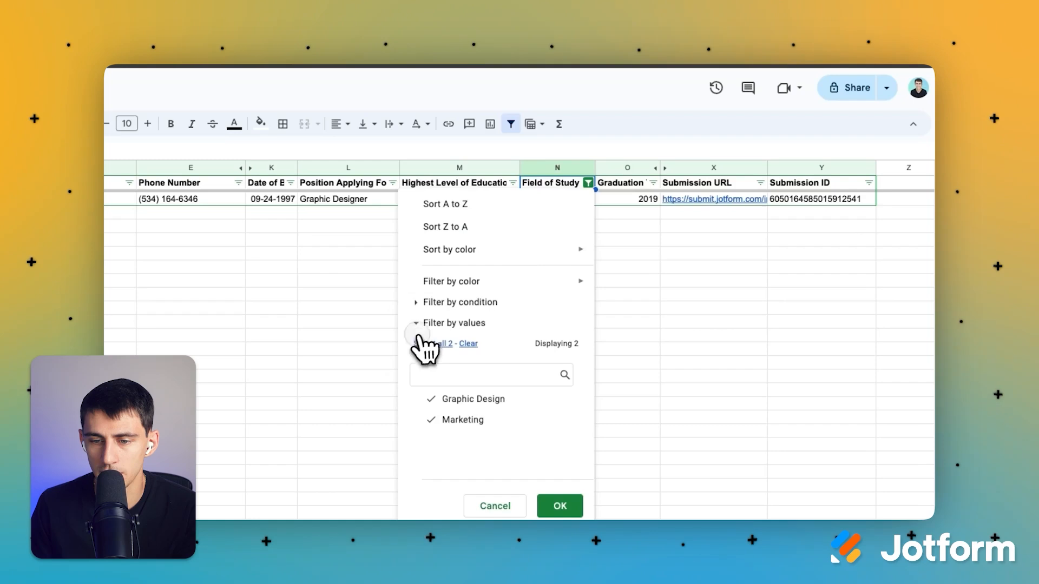
{"action": "left_click", "coordinate": [558, 505]}
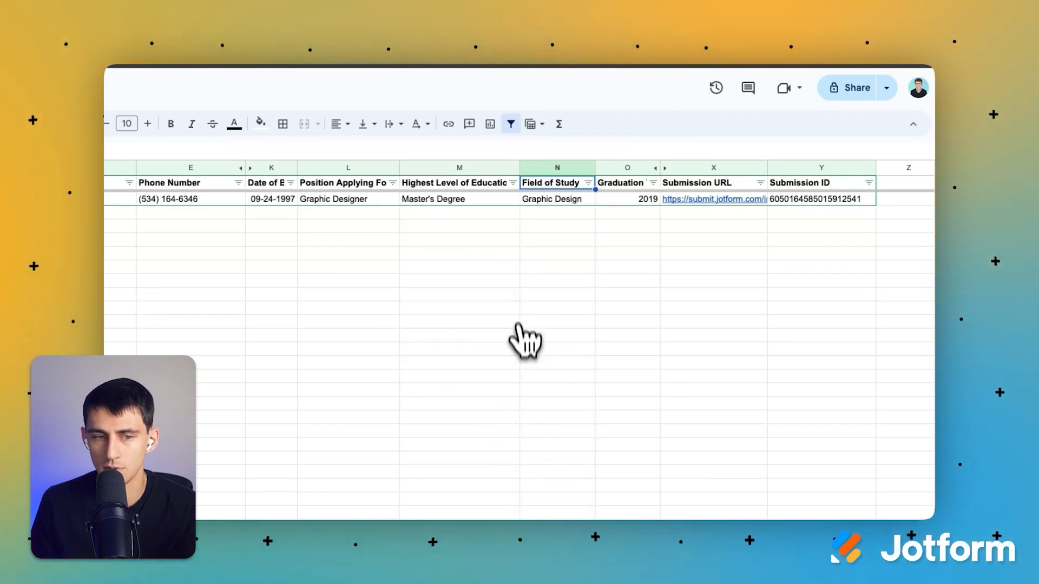